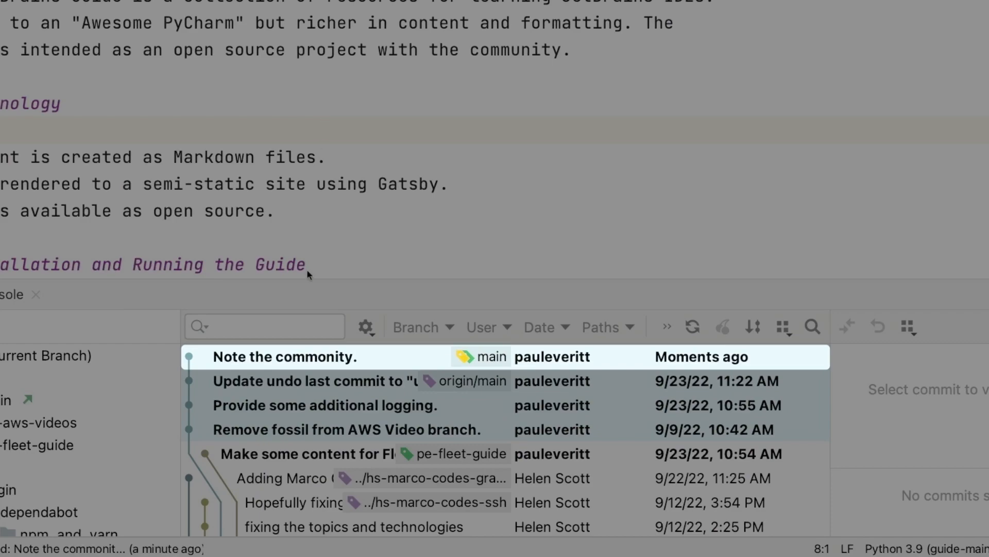
Step: Reword the latest commit 'Note the commonity.' to 'Note the community.' from the Git Log
{"action": "right_click", "coordinate": [285, 357]}
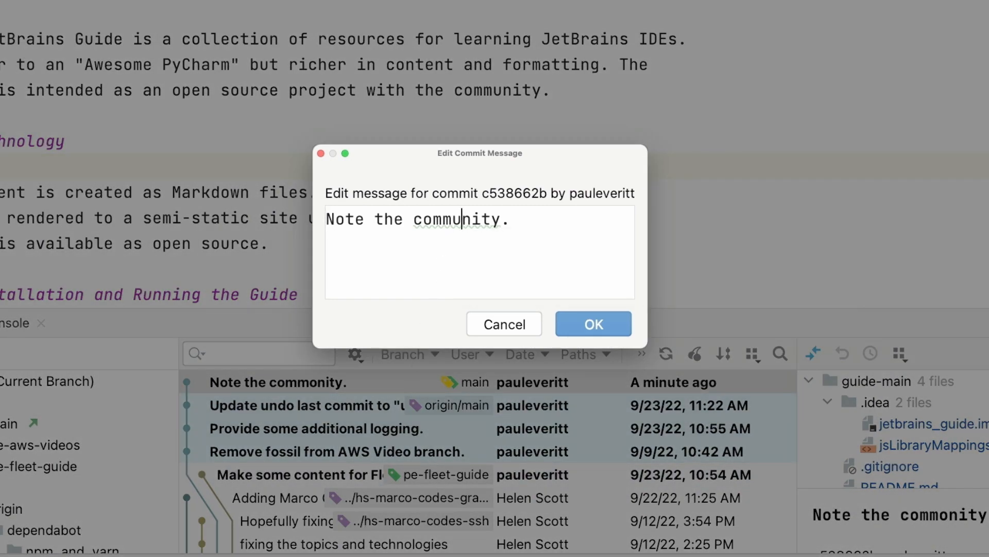
{"action": "left_click", "coordinate": [592, 324]}
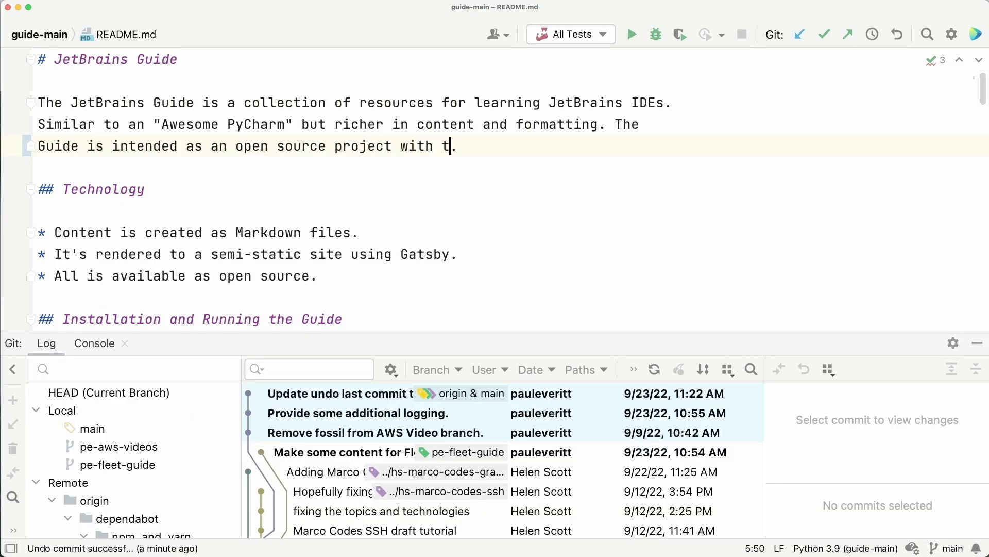
Step: Finish the README sentence 'with the community.' and commit four files as 'Note the commonity.'
{"action": "type", "text": "he community"}
{"action": "type", "text": "Note the"}
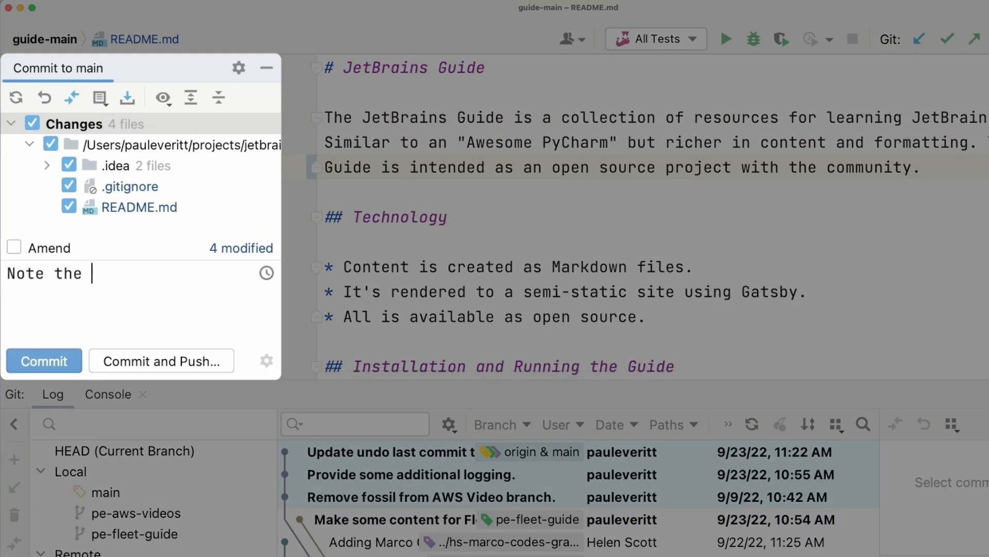
{"action": "type", "text": "commonity."}
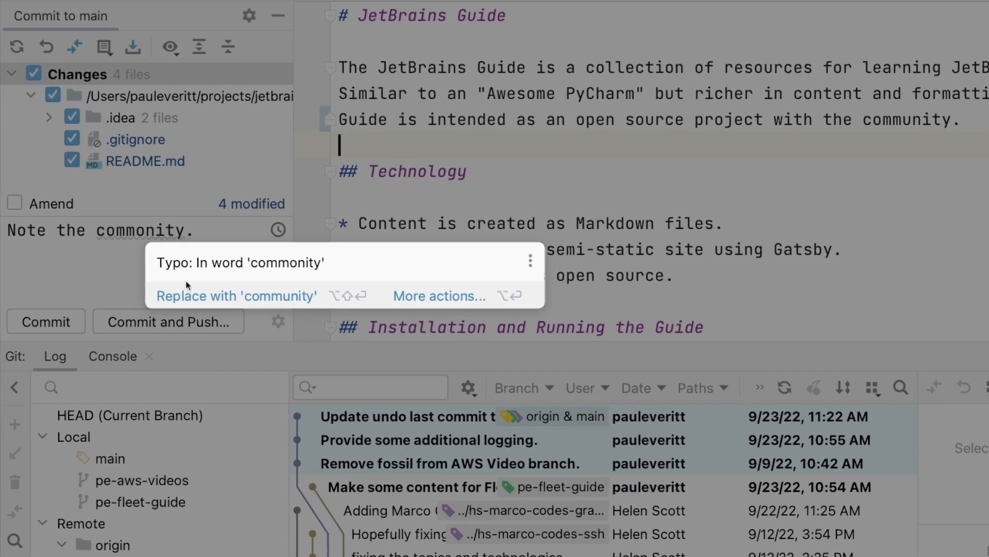
{"action": "left_click", "coordinate": [235, 295]}
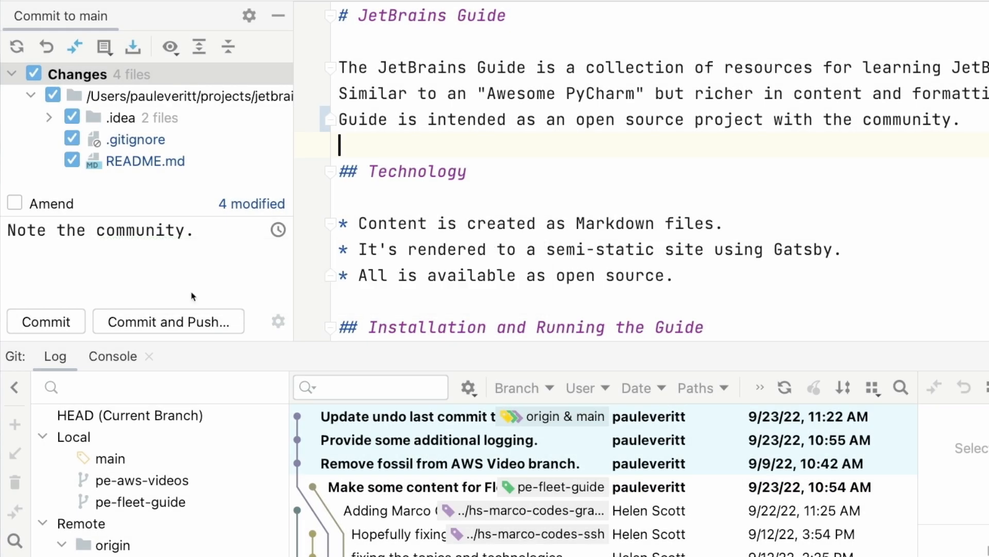
{"action": "left_click", "coordinate": [45, 322]}
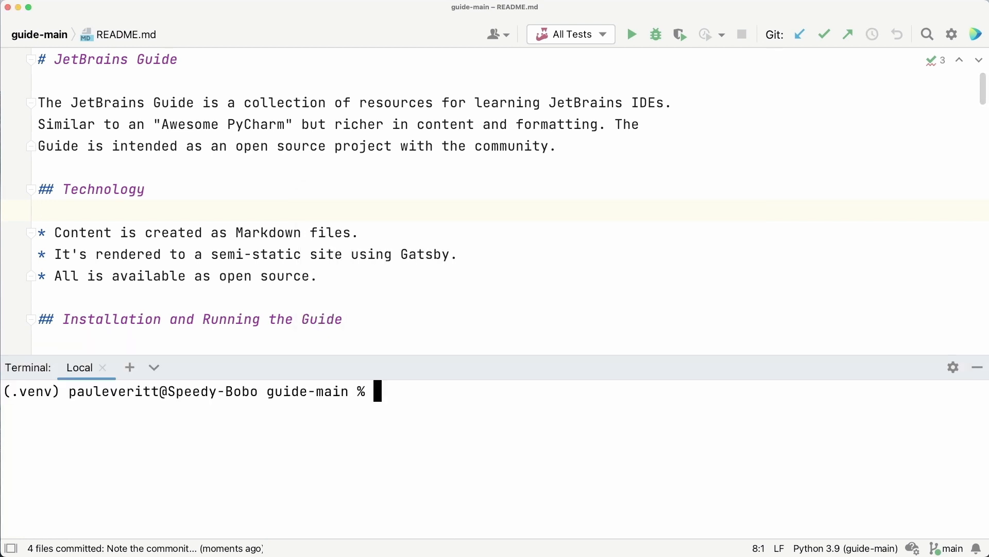
Step: Draft git commit --amend -m "Note to community." in the terminal as the command-line alternative
{"action": "type", "text": "git commit"}
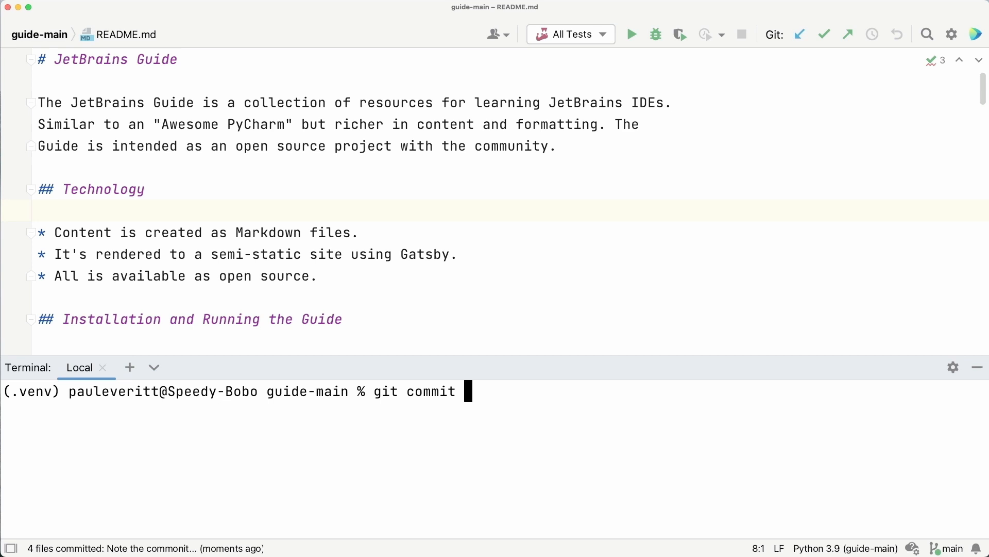
{"action": "type", "text": "--amend -m \""}
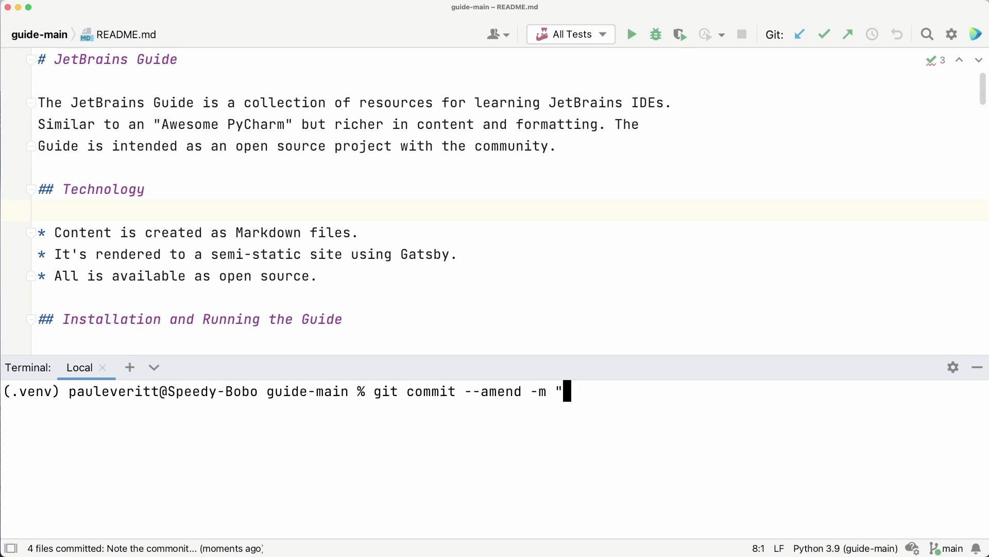
{"action": "type", "text": "Note to"}
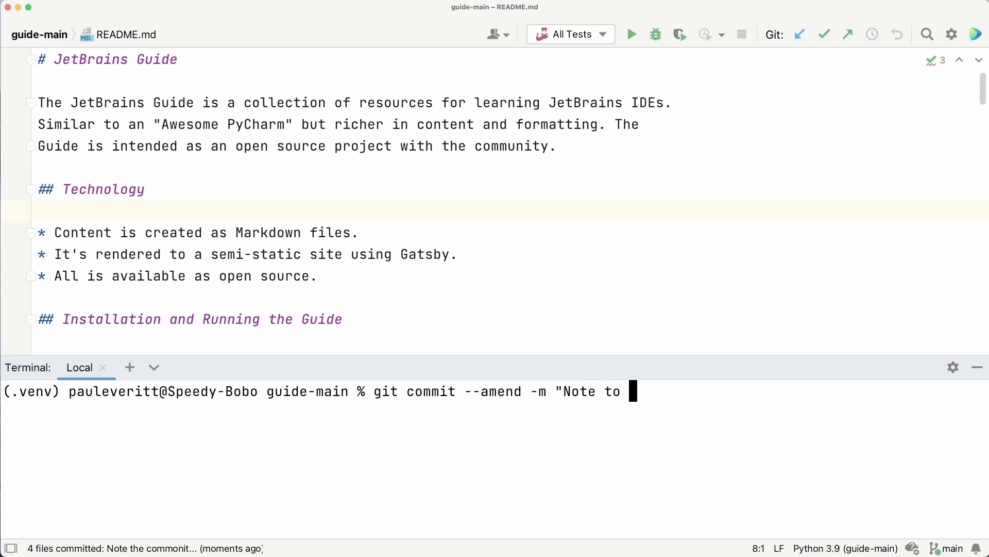
{"action": "type", "text": "community."}
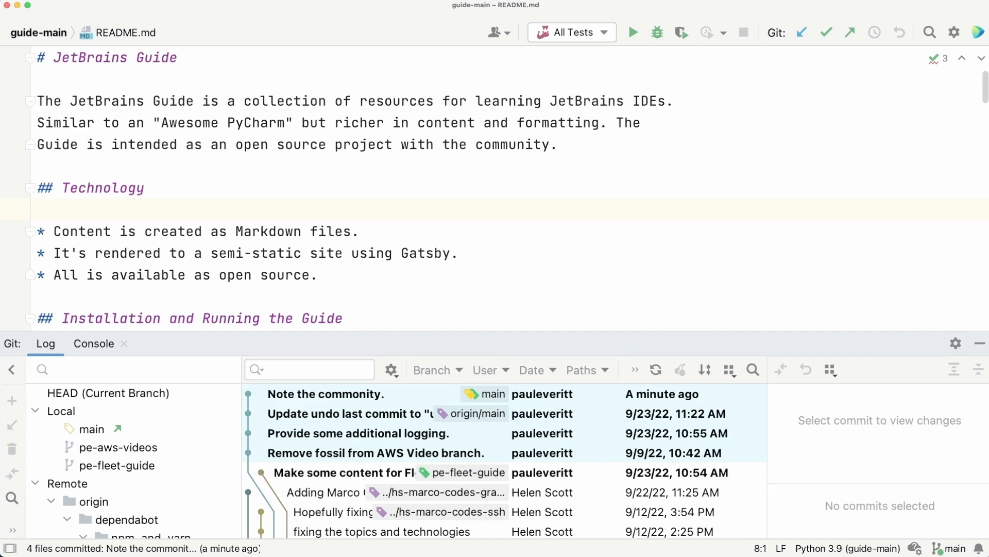
Step: Show the context menu for the latest commit 'Note the commonity.' in the Git Log
{"action": "right_click", "coordinate": [325, 393]}
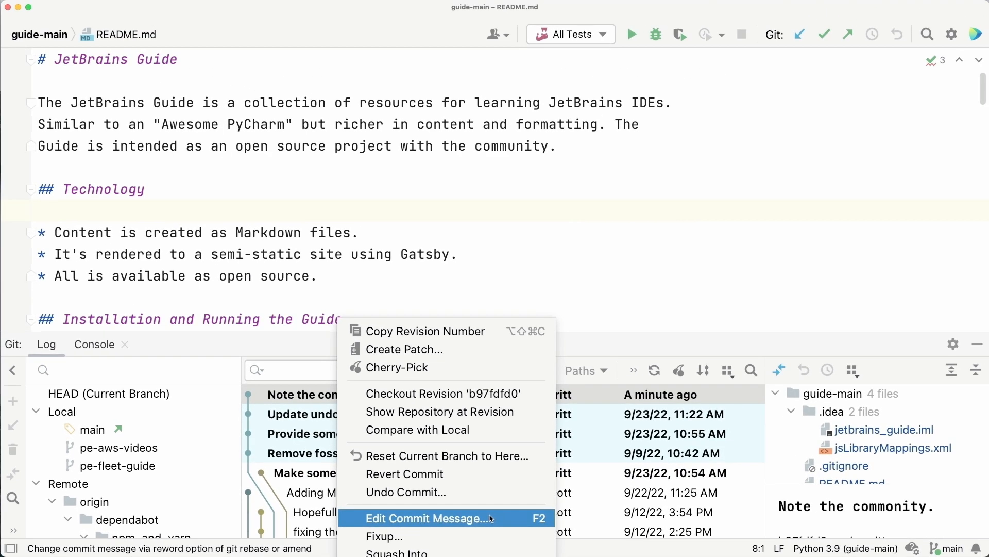
Step: Edit the commit message, fix 'commonity' to 'community' via the quick-fix, and confirm
{"action": "left_click", "coordinate": [428, 518]}
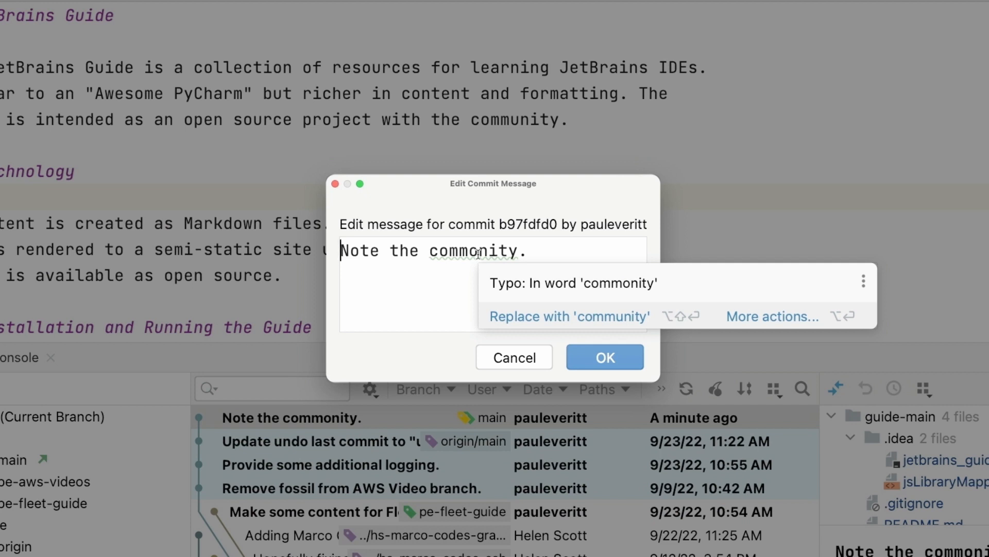
{"action": "left_click", "coordinate": [476, 250]}
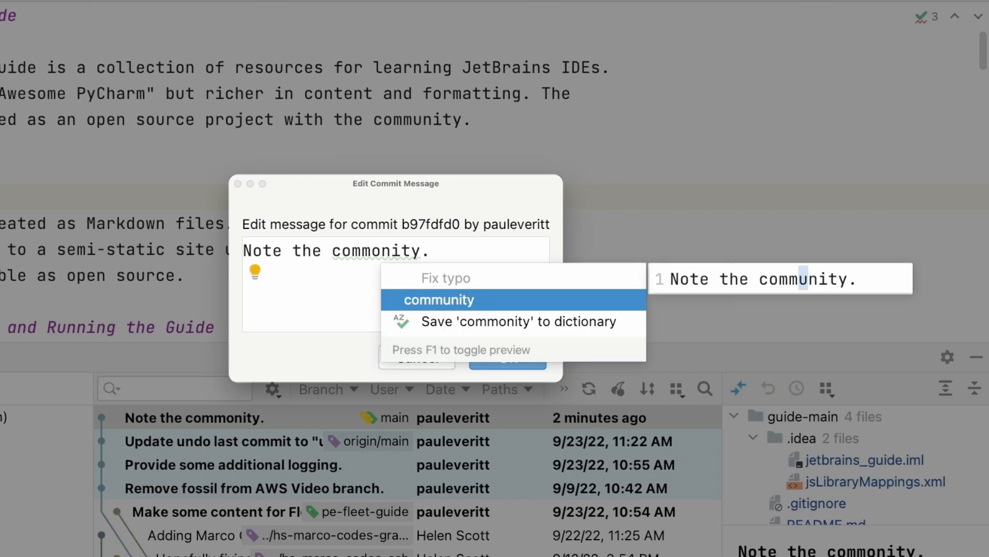
{"action": "key", "text": "Alt+Enter"}
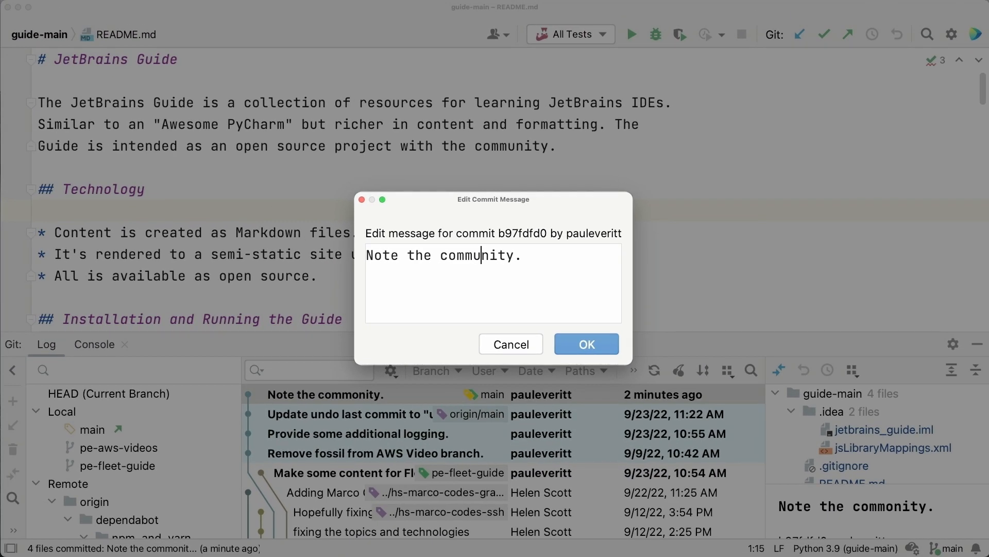
{"action": "left_click", "coordinate": [585, 344]}
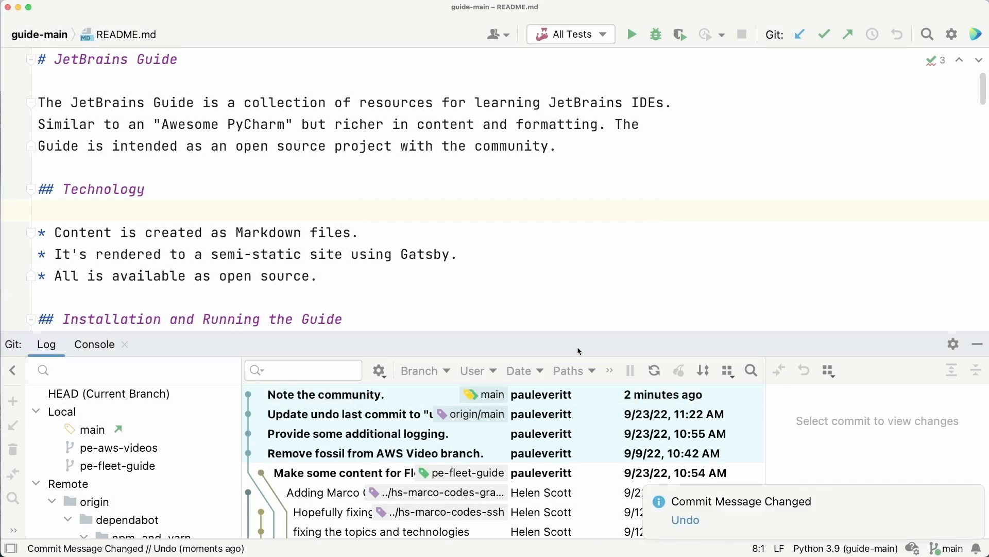